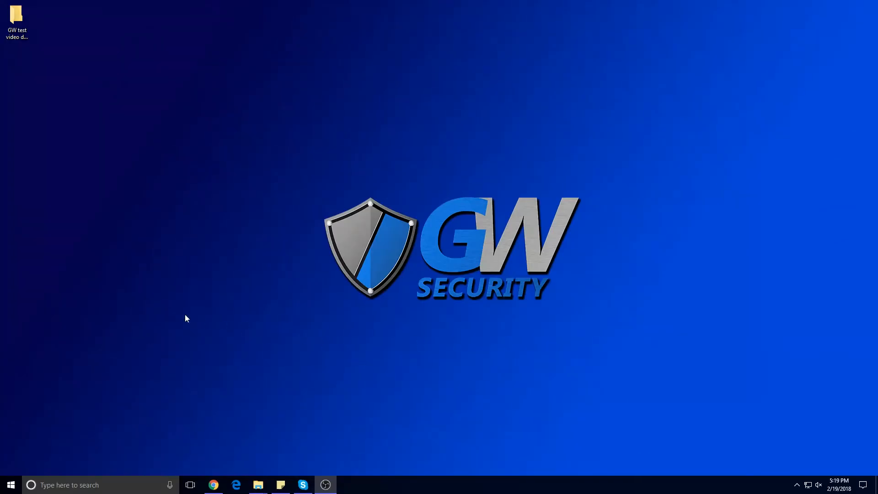
pyautogui.moveTo(108, 319)
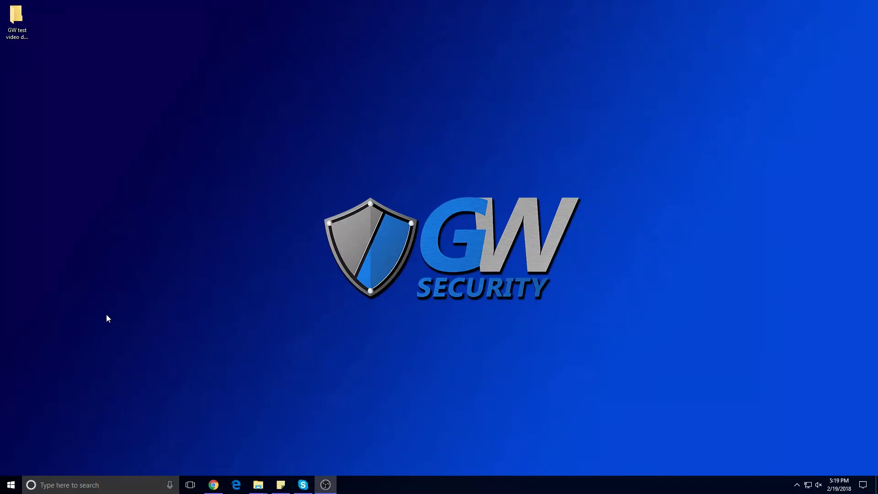
pyautogui.moveTo(138, 474)
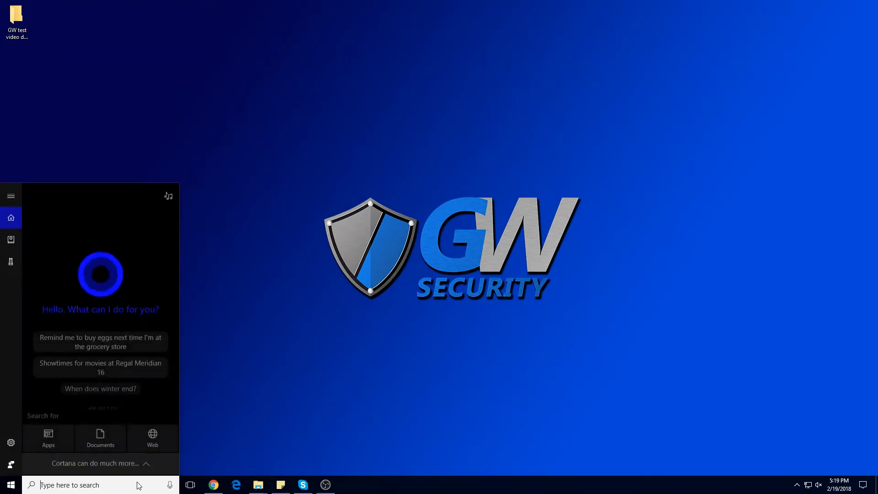
# Launch Internet Explorer from the taskbar search by searching 'ie'.
pyautogui.write('i')
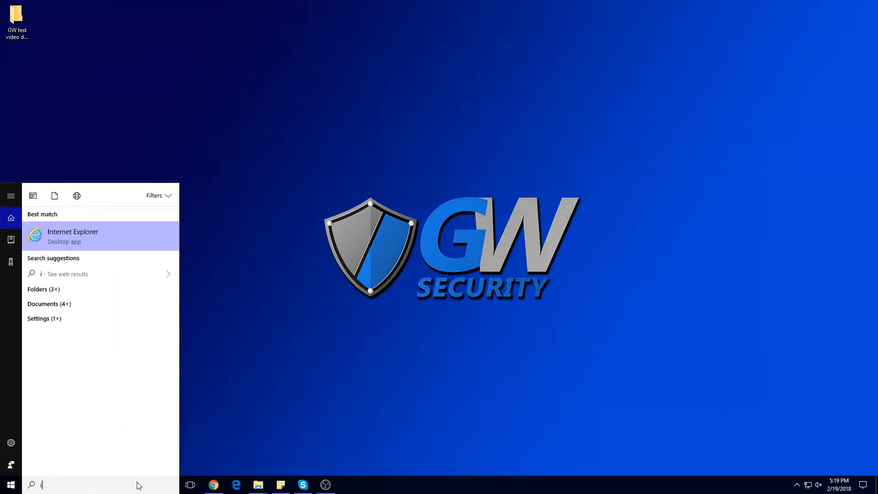
pyautogui.write('e')
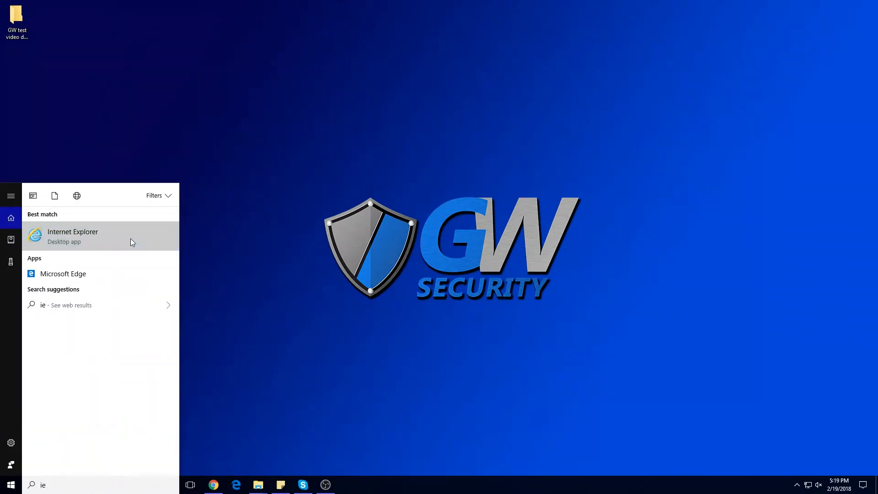
pyautogui.click(73, 235)
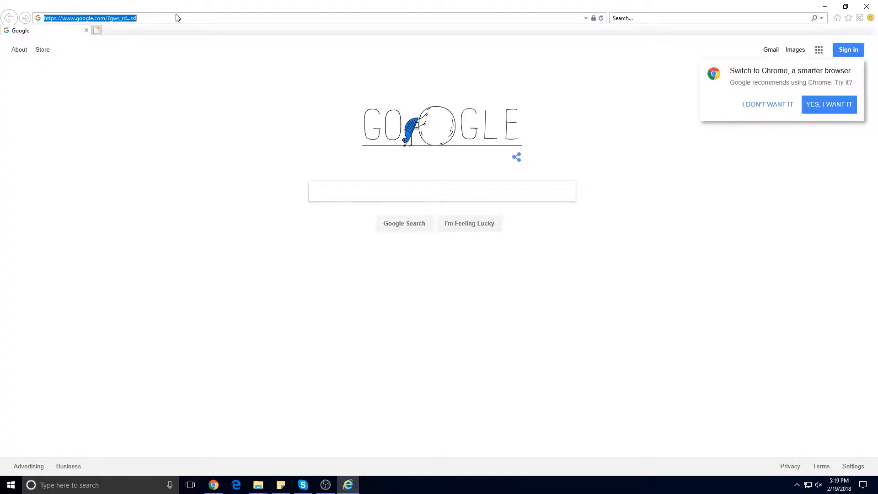
# Go to the NVR at 192.168.10.143:95 and log in to the web viewer's live camera grid.
pyautogui.write('//19')
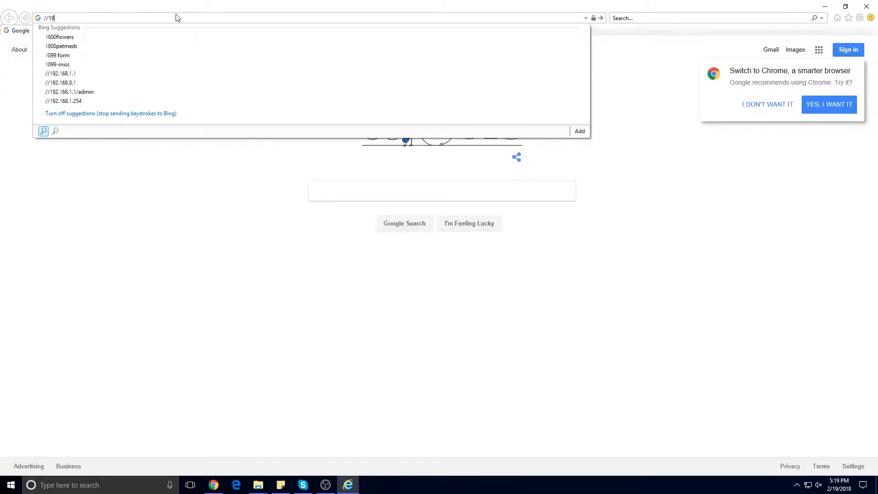
pyautogui.write('2.168.10.143:95/index.html?_1519089572345')
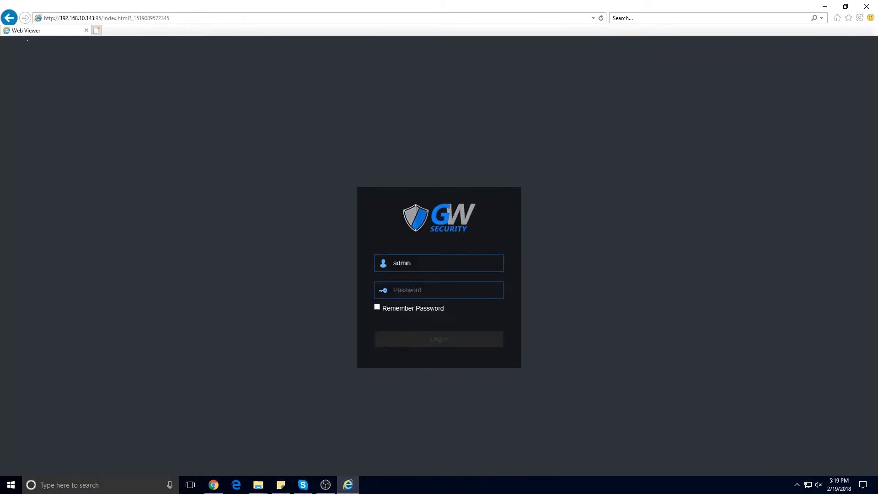
pyautogui.click(437, 338)
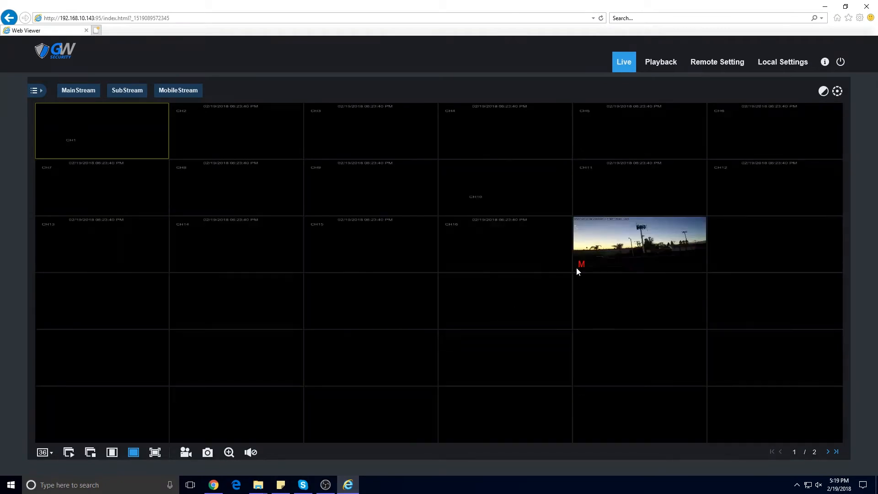
# In Local Settings, set Download Path to Desktop > GW test video download with avi file type and save.
pyautogui.click(781, 61)
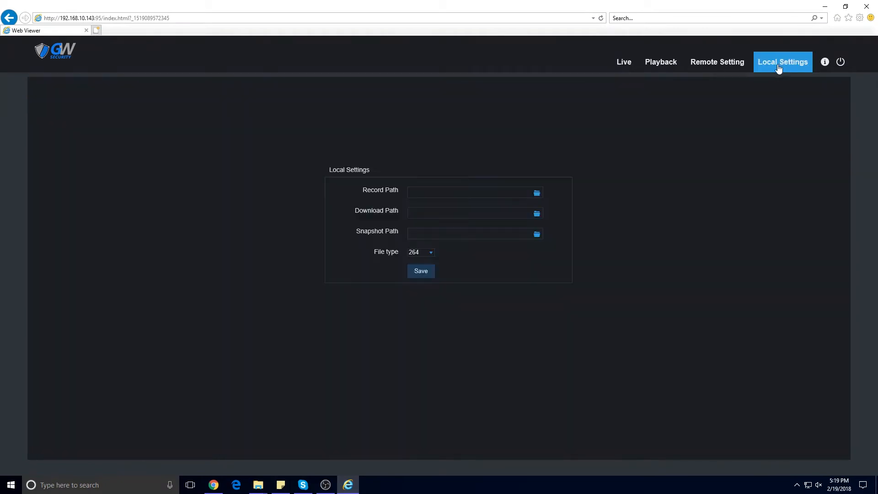
pyautogui.moveTo(538, 217)
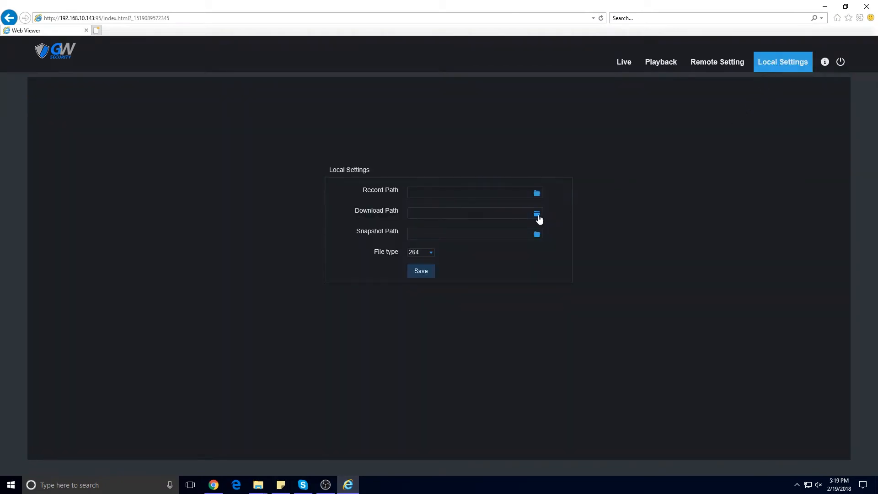
pyautogui.click(536, 213)
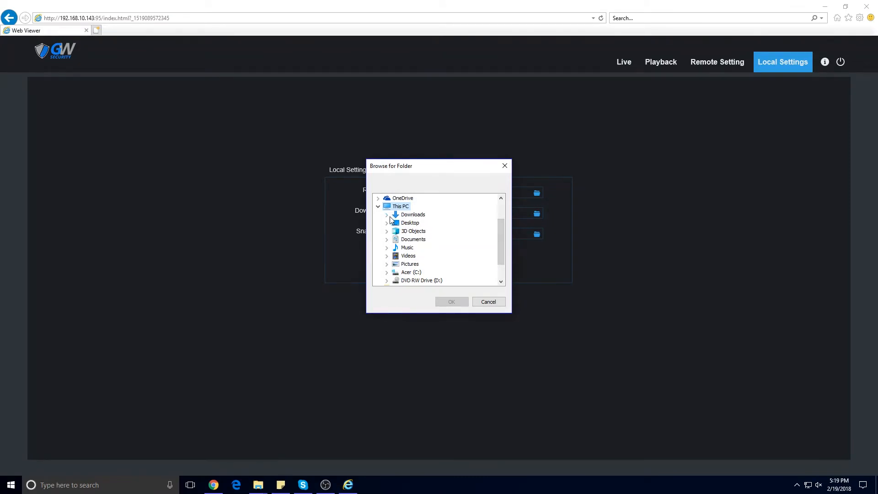
pyautogui.click(388, 222)
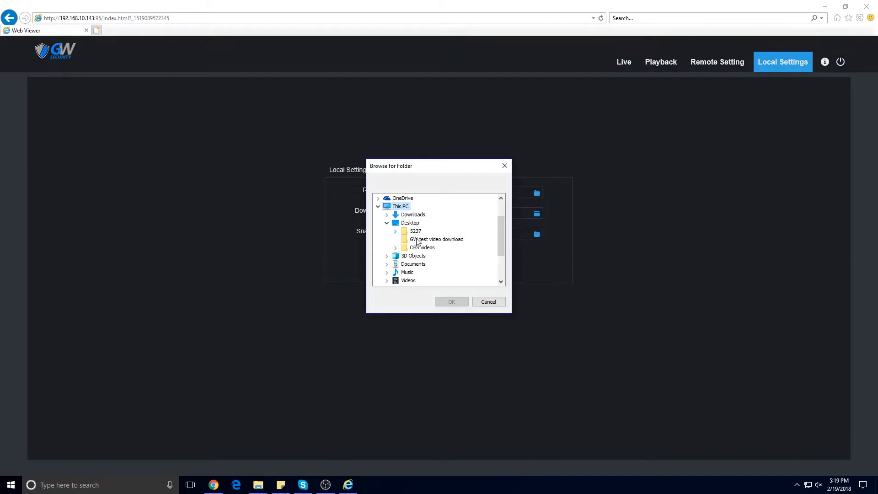
pyautogui.click(451, 301)
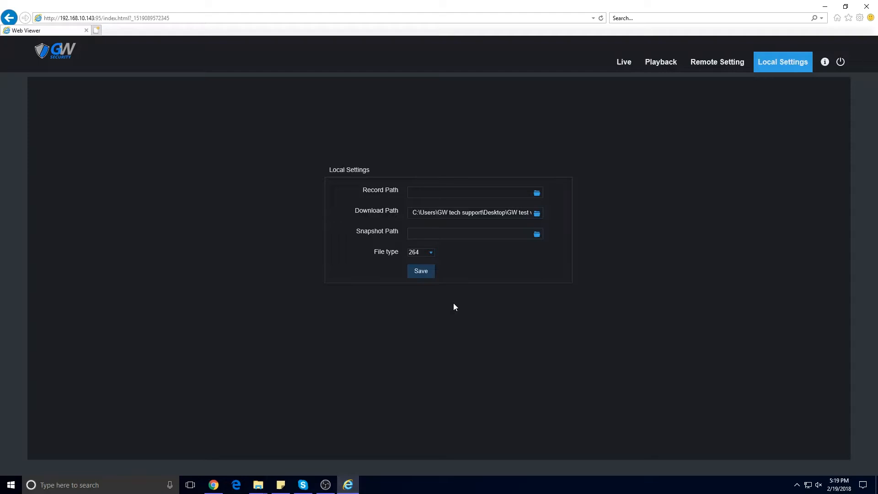
pyautogui.moveTo(440, 263)
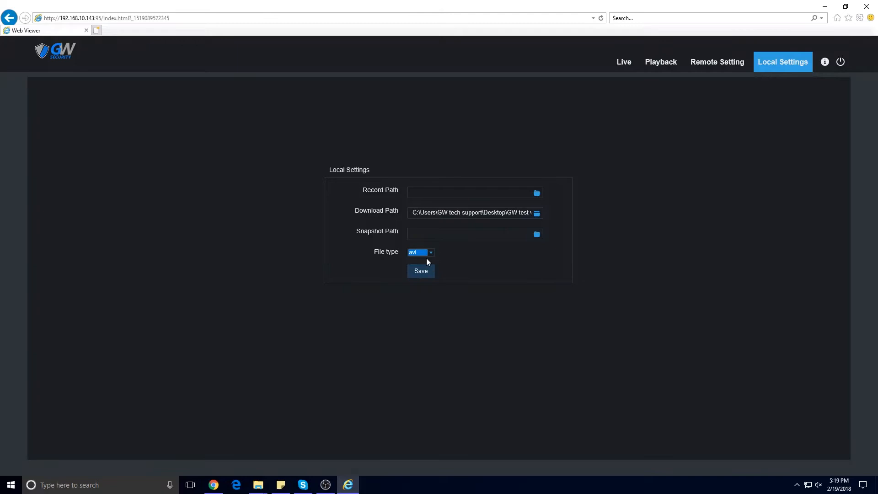
pyautogui.click(421, 271)
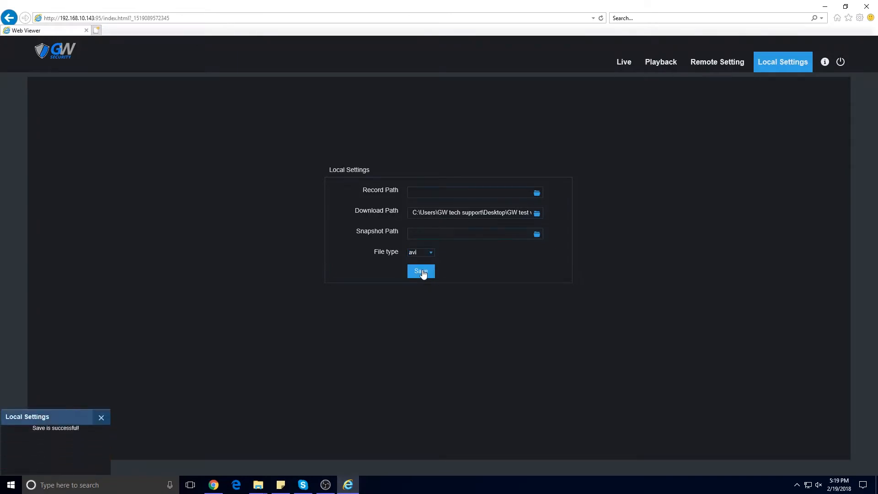
pyautogui.moveTo(652, 132)
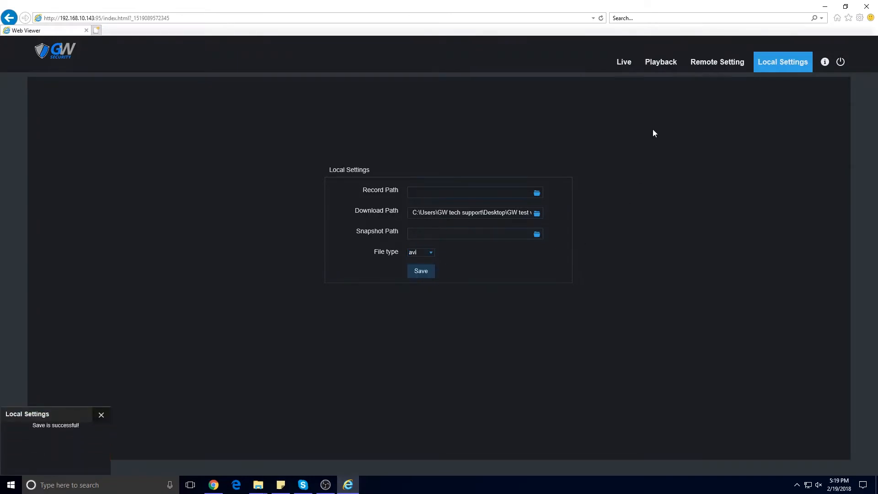
# On the Playback page, pick February 13 and leave only IP CH03 checked for searching.
pyautogui.click(660, 61)
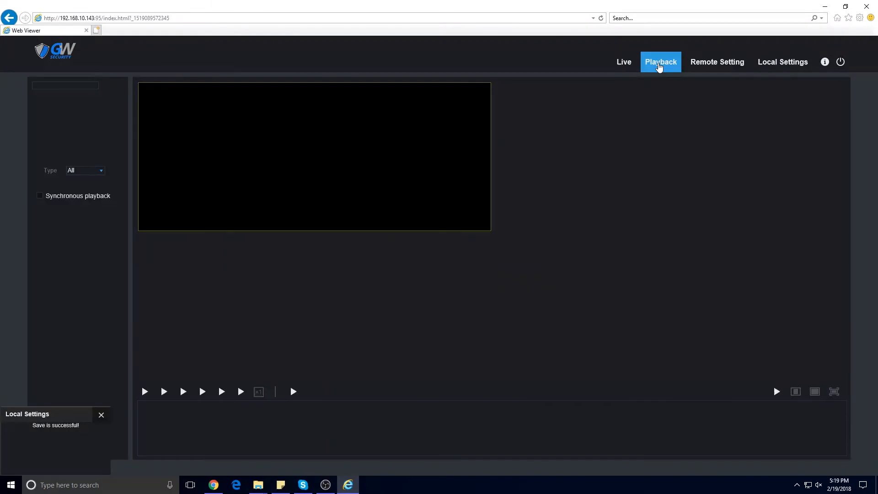
pyautogui.click(660, 61)
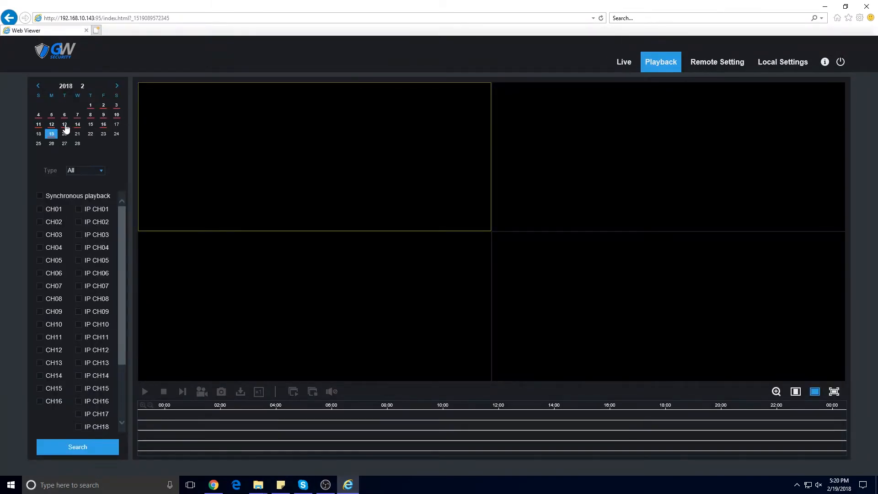
pyautogui.click(64, 123)
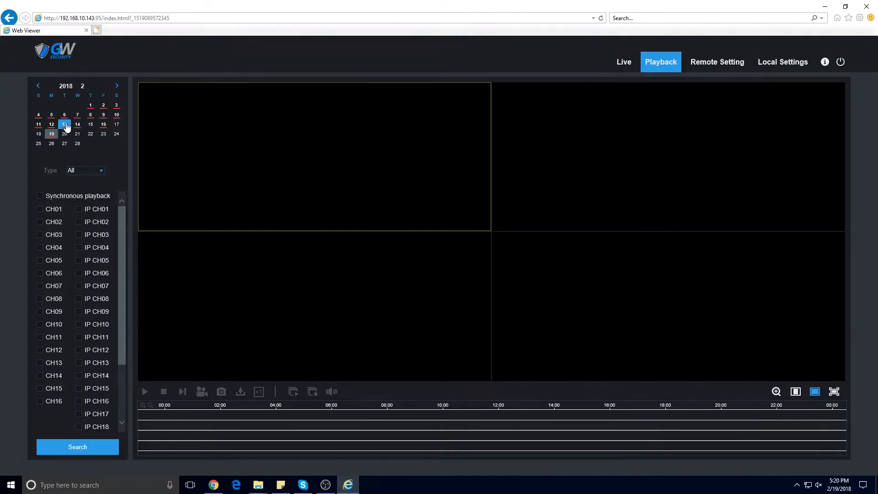
pyautogui.click(64, 124)
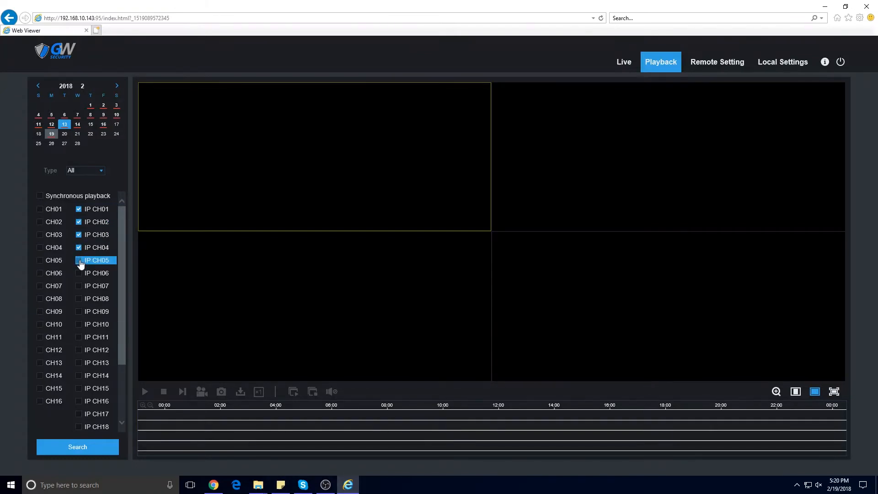
pyautogui.click(79, 260)
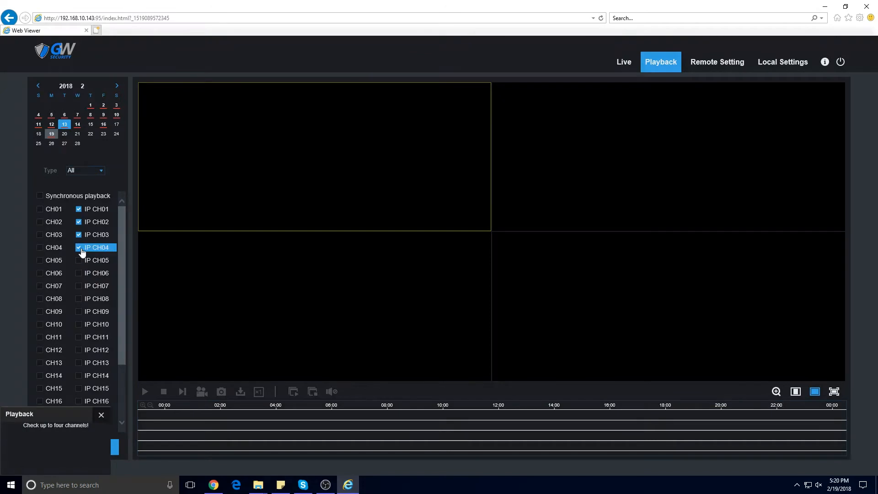
pyautogui.click(79, 209)
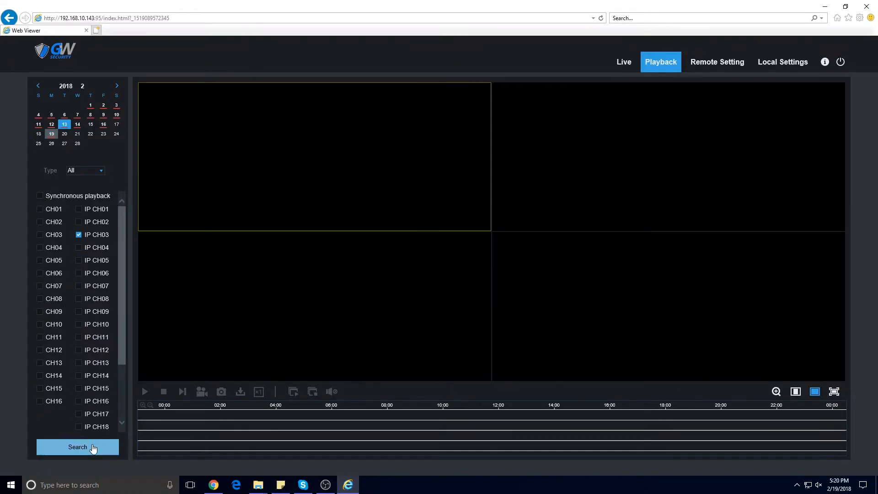
# Search and play IP CH03's February 13 recordings, then bring up the download list of 22 clips.
pyautogui.click(77, 448)
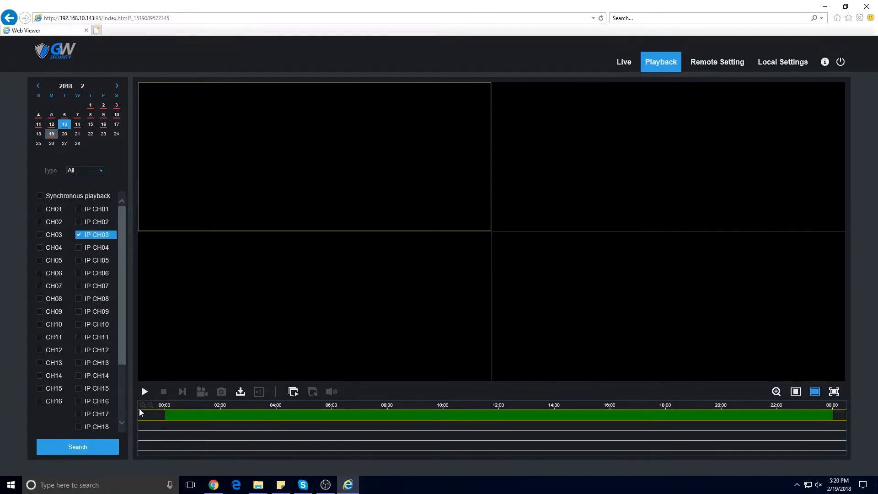
pyautogui.click(143, 391)
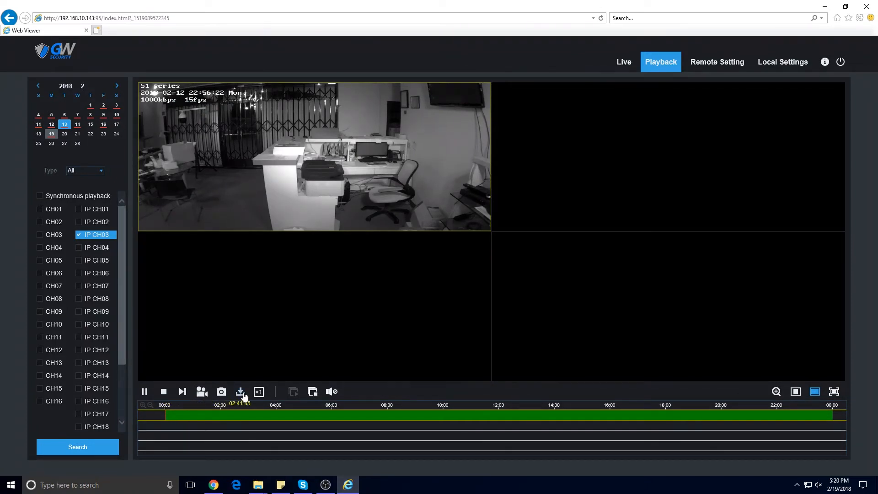
pyautogui.click(240, 391)
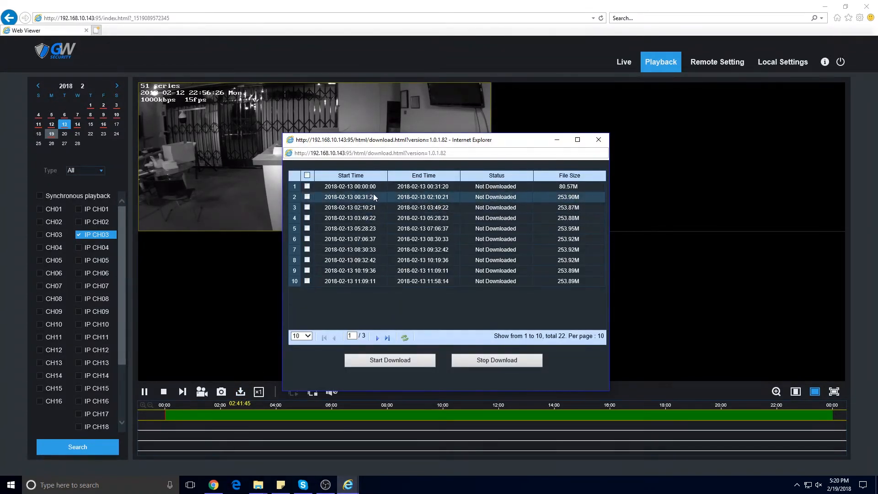
# Tick only the 00:31:20–02:10:21 recording and download it until its status shows Completed.
pyautogui.click(307, 185)
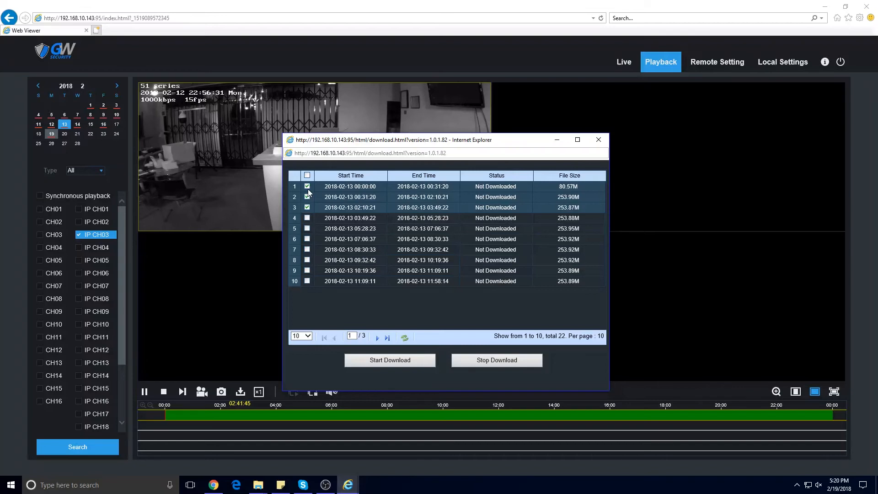
pyautogui.click(308, 185)
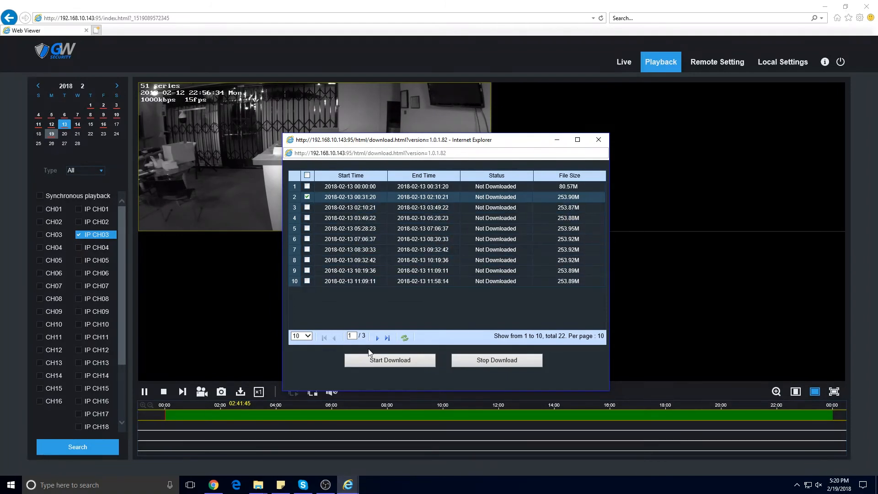
pyautogui.click(390, 360)
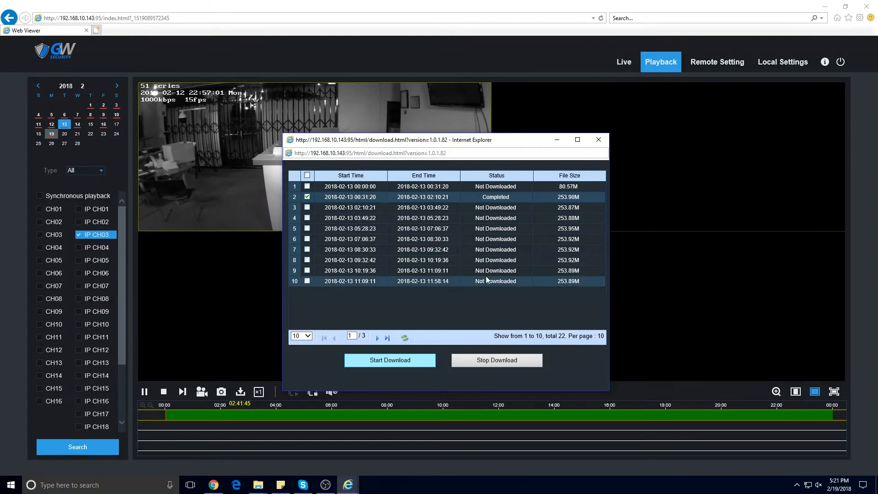
pyautogui.click(597, 139)
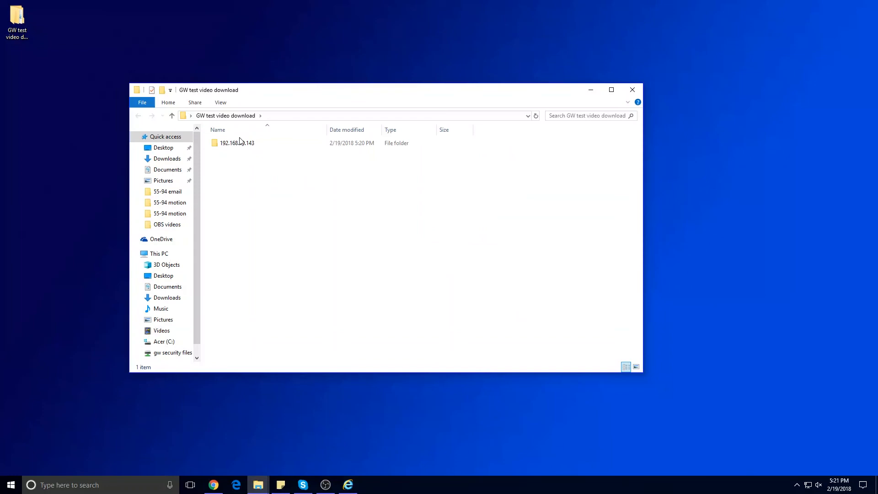
# Open the 192.168.10.143 folder inside GW test video download.
pyautogui.click(235, 143)
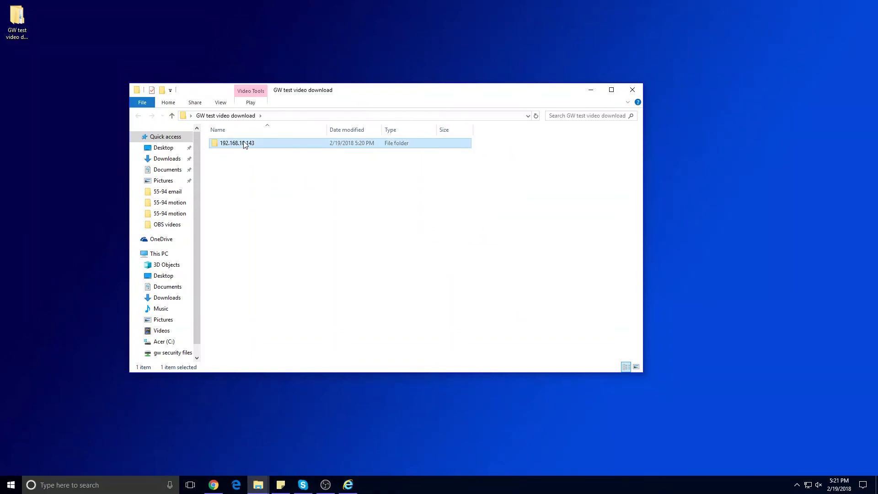
pyautogui.doubleClick(237, 143)
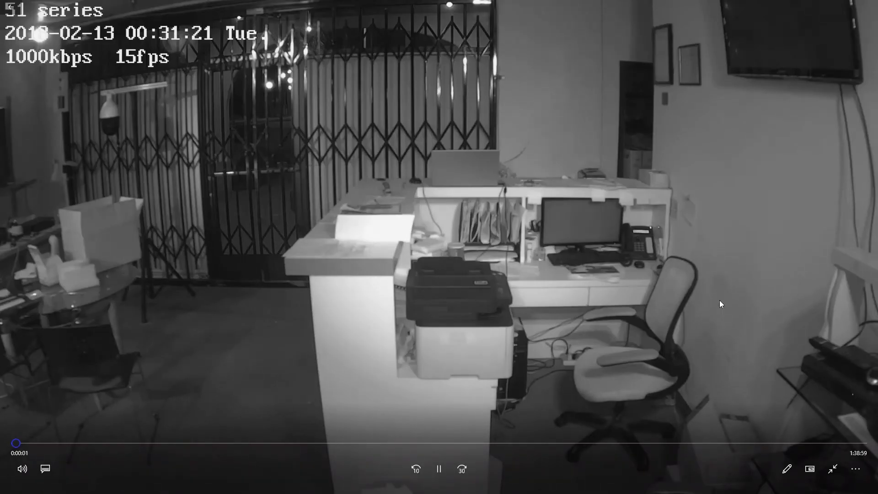
# Exit full screen so the clip plays in a normal Movies & TV window.
pyautogui.click(832, 458)
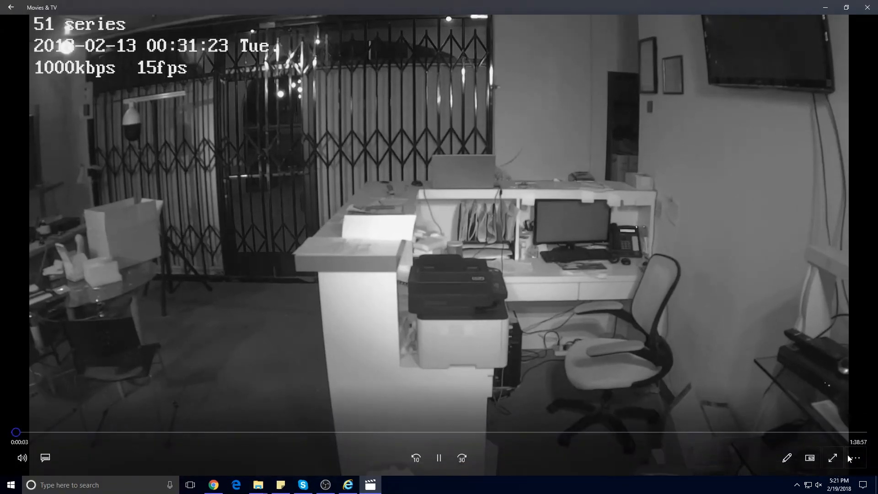